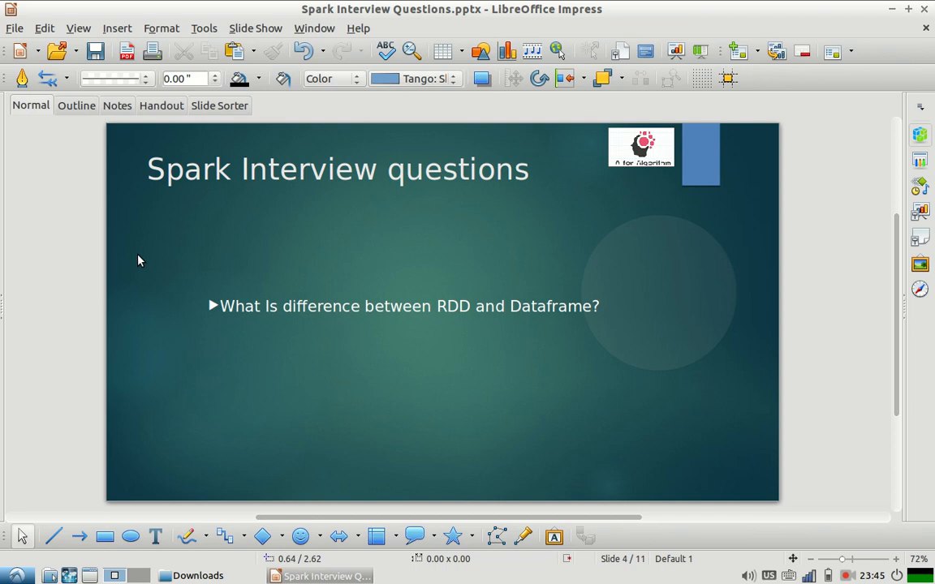
mouse_move(374, 262)
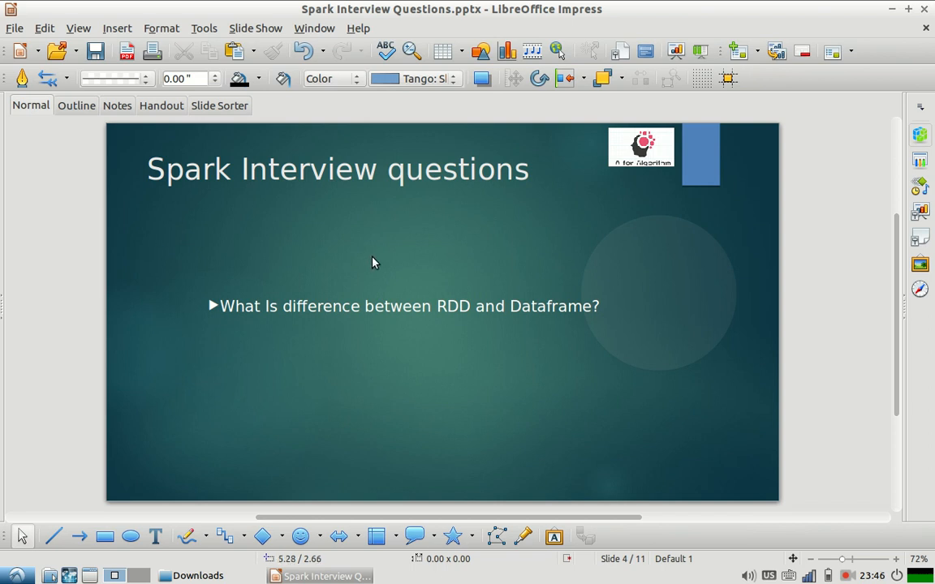